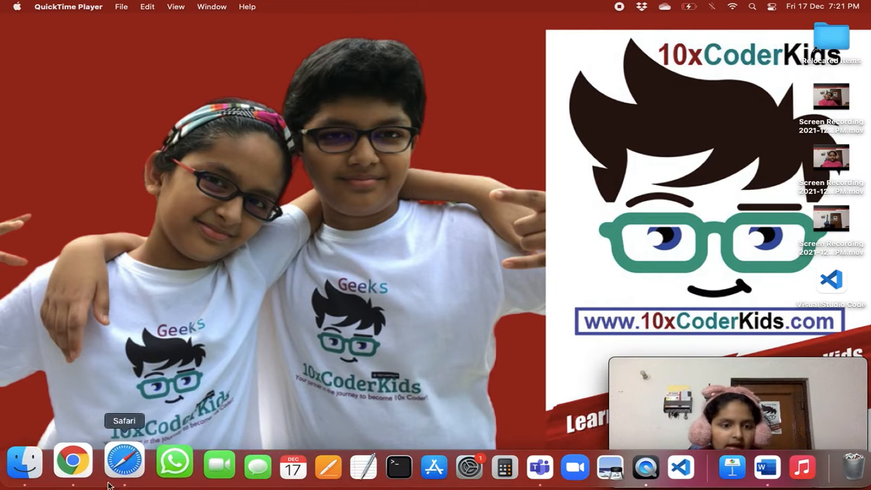
# Load w3schools.com in Chrome and scroll down to the C++ tutorial card
pyautogui.click(72, 461)
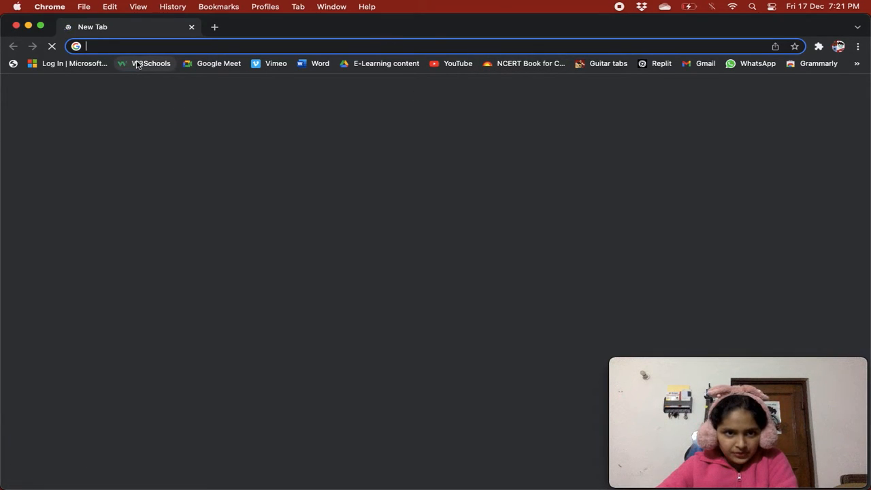
pyautogui.write('w3schools.com')
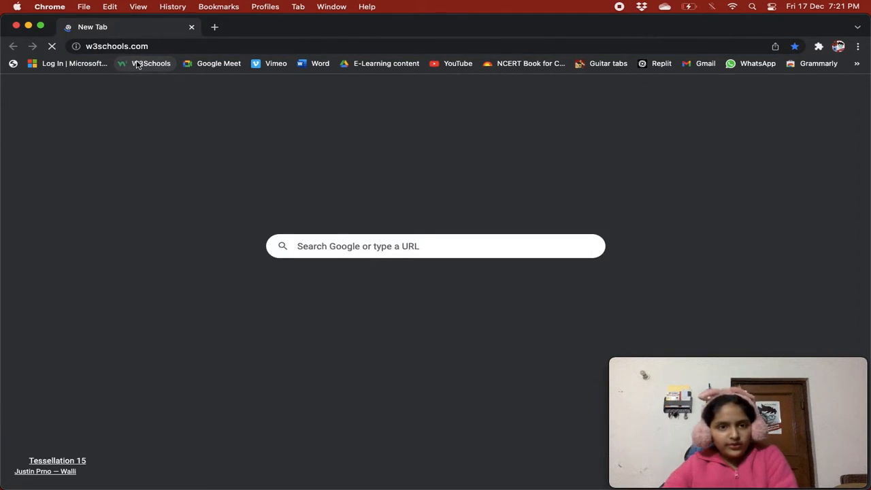
pyautogui.click(145, 64)
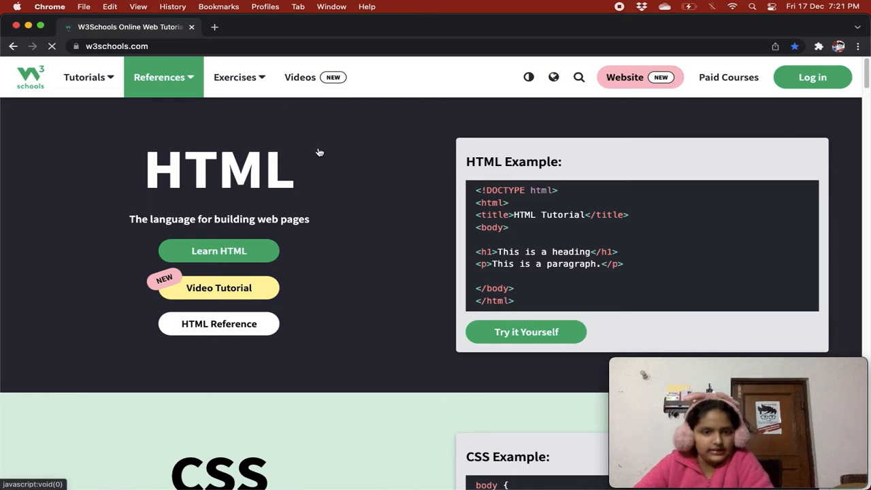
pyautogui.scroll(-3)
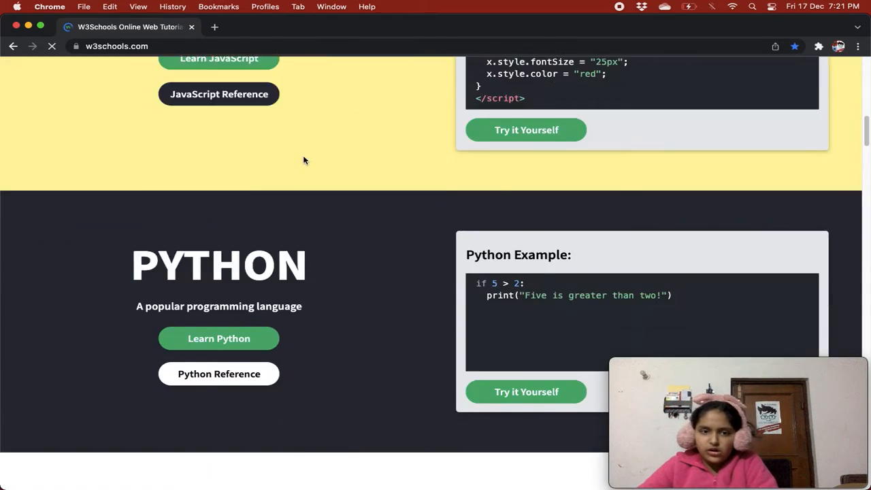
pyautogui.scroll(-3)
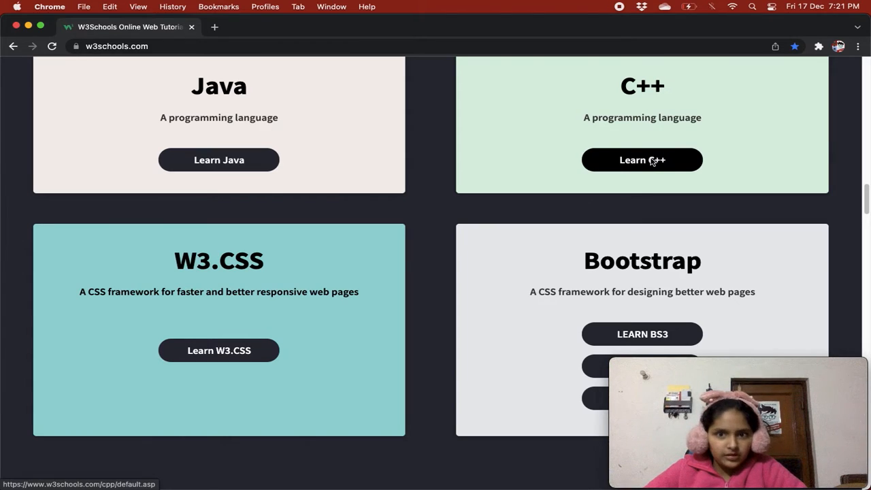
# Start Learn C++ and move to the C++ References lesson's reference-variable example
pyautogui.click(642, 159)
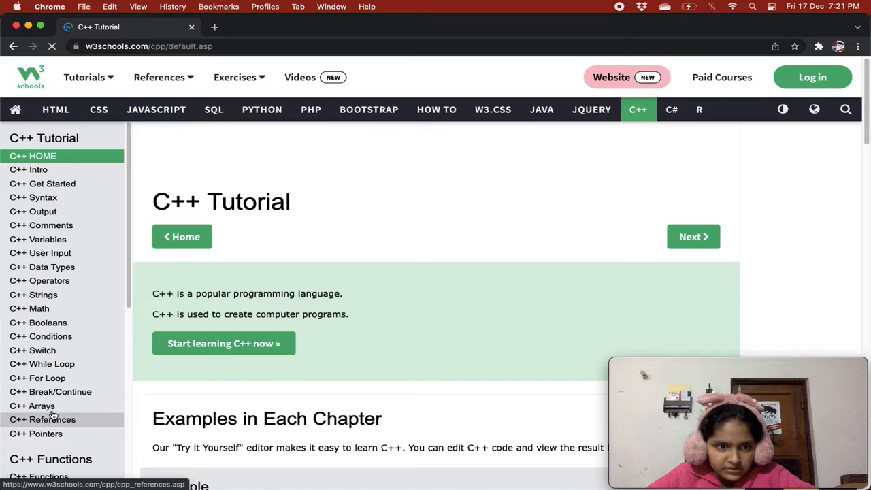
pyautogui.click(42, 420)
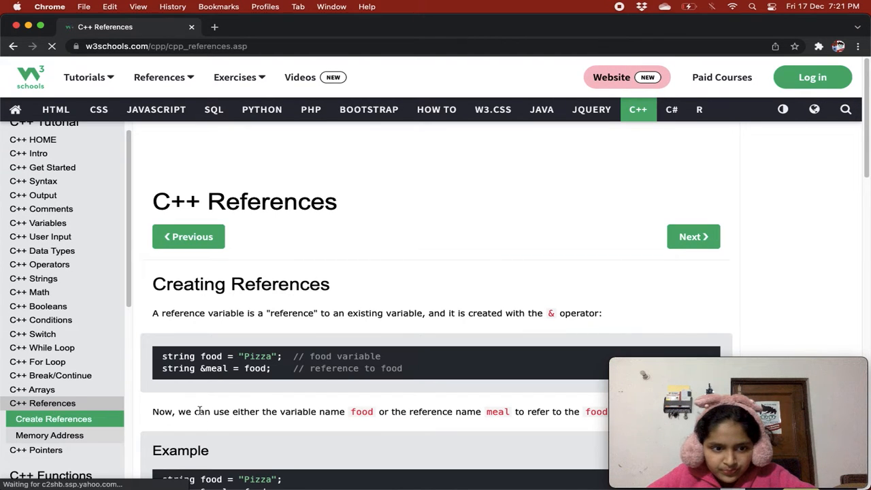
pyautogui.scroll(-3)
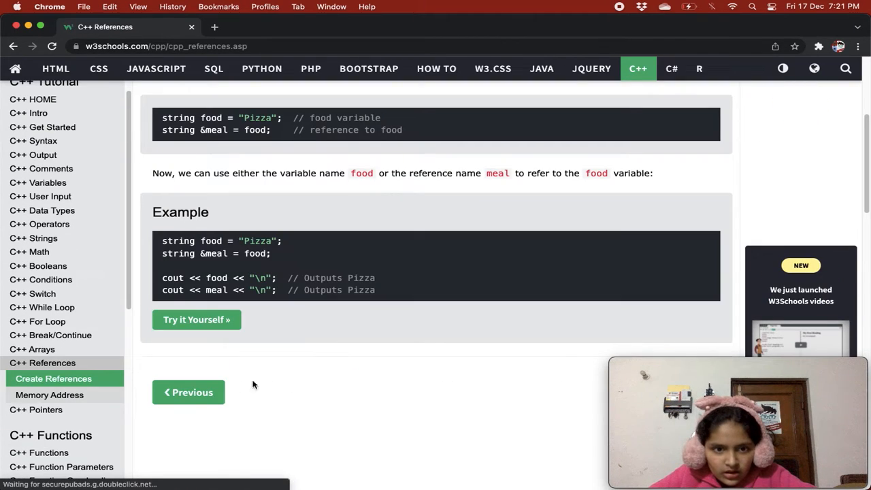
pyautogui.scroll(-3)
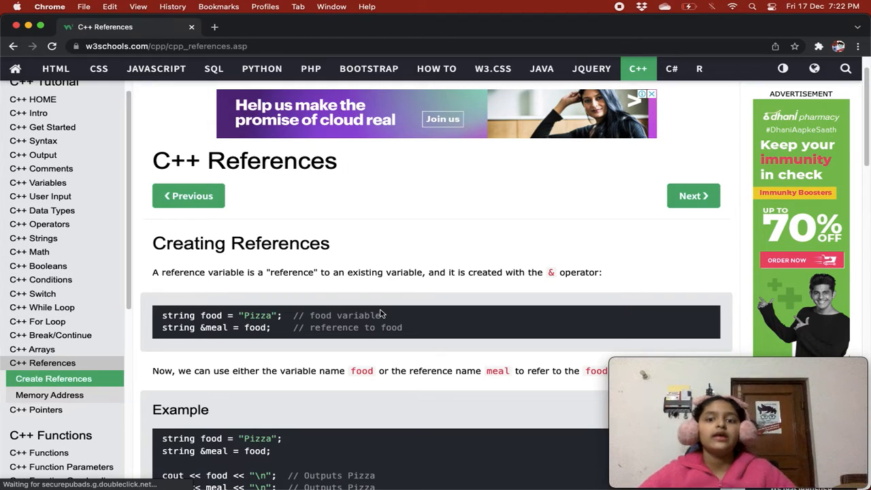
pyautogui.doubleClick(551, 272)
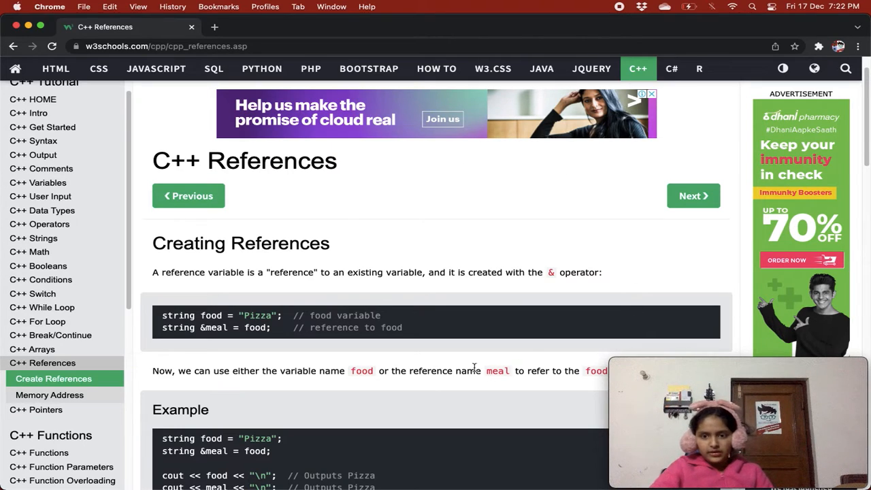
pyautogui.moveTo(209, 327)
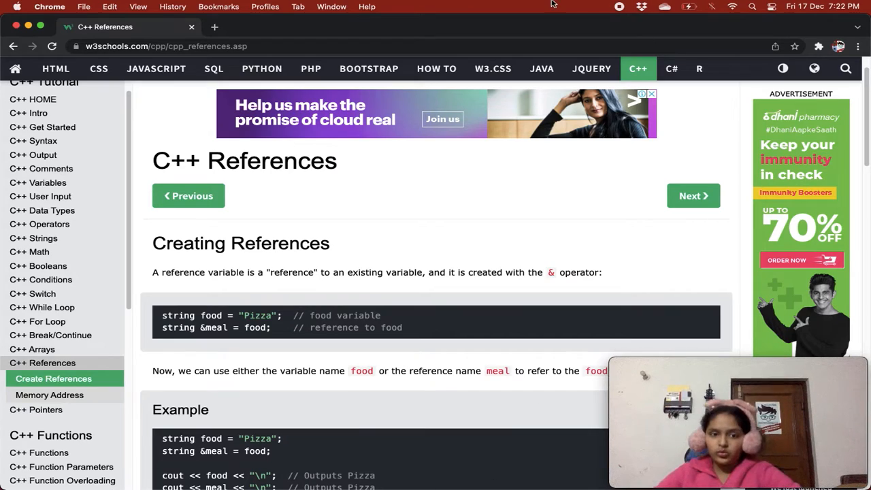
pyautogui.moveTo(202, 286)
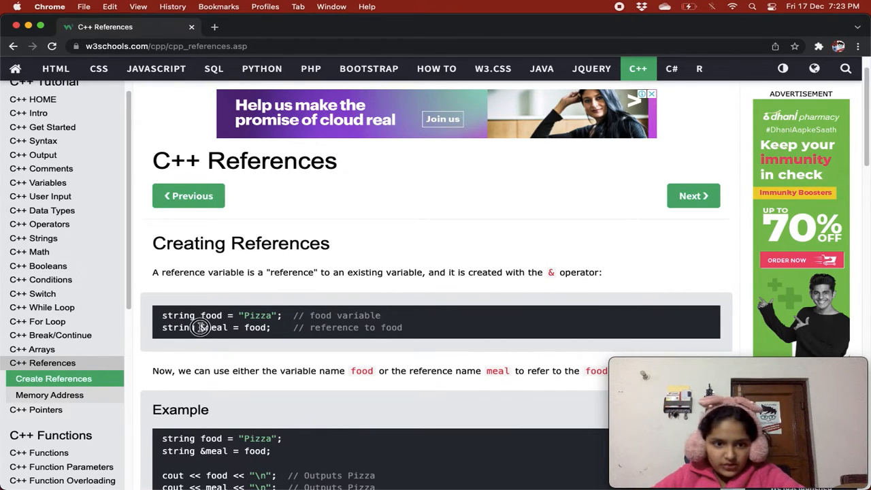
pyautogui.doubleClick(215, 327)
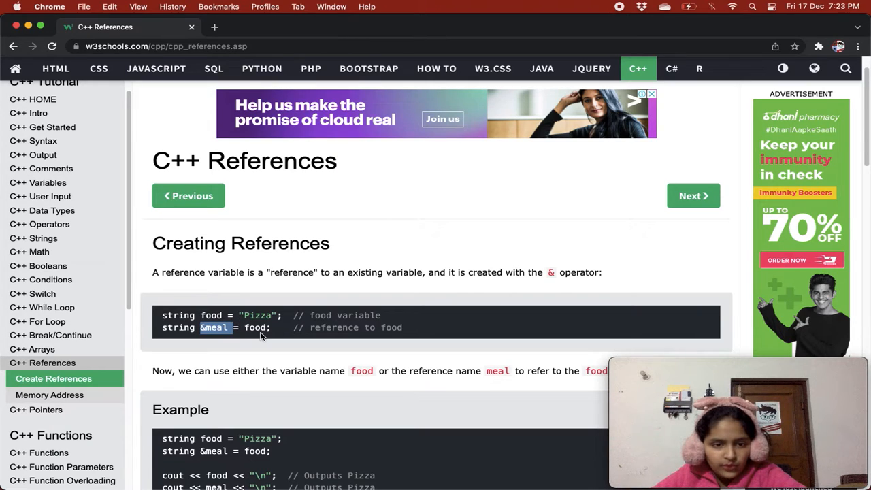
pyautogui.click(256, 326)
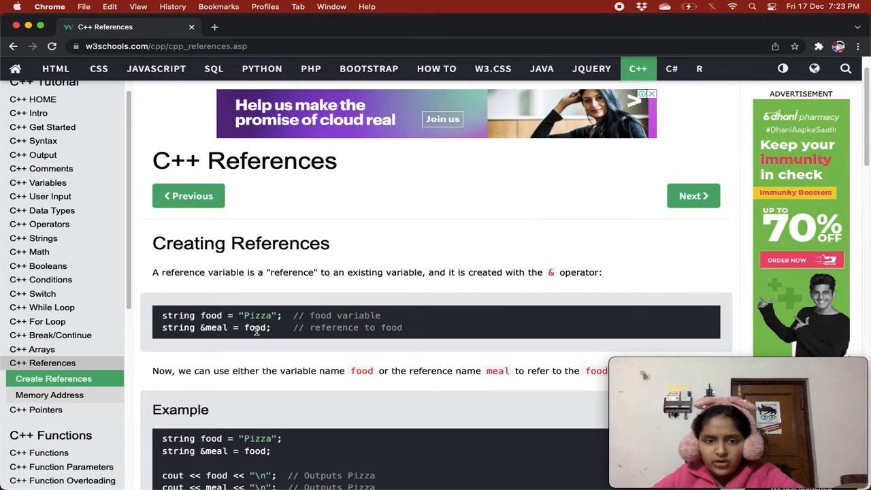
pyautogui.moveTo(448, 354)
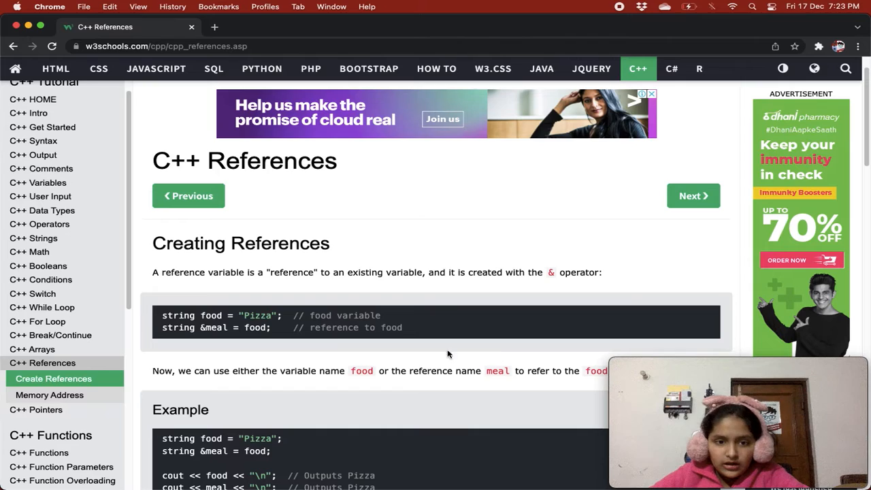
pyautogui.moveTo(343, 237)
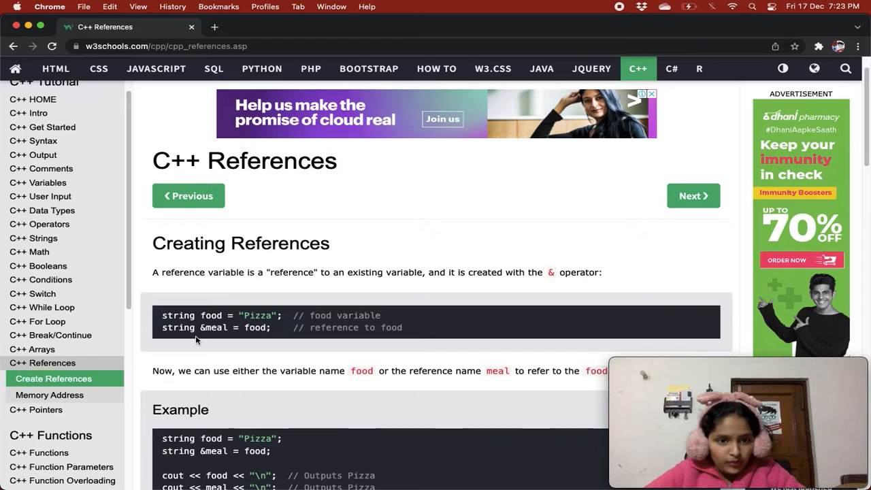
pyautogui.doubleClick(214, 327)
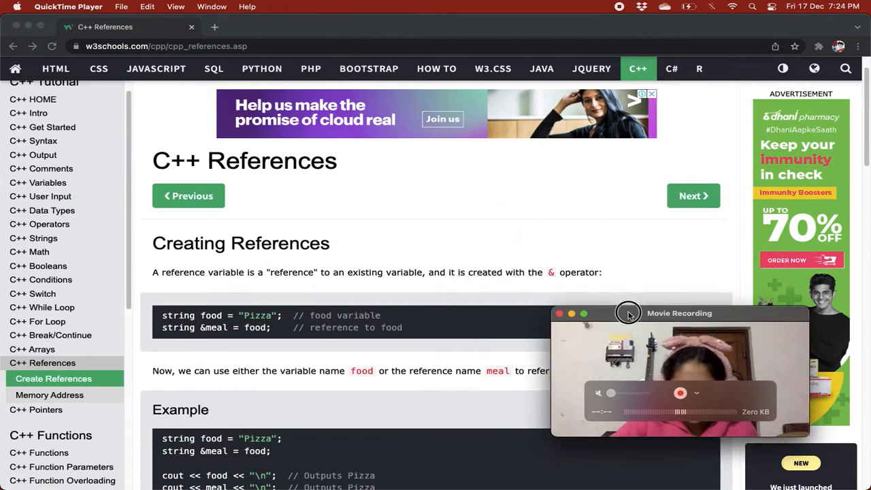
pyautogui.moveTo(627, 313); pyautogui.dragTo(701, 366)
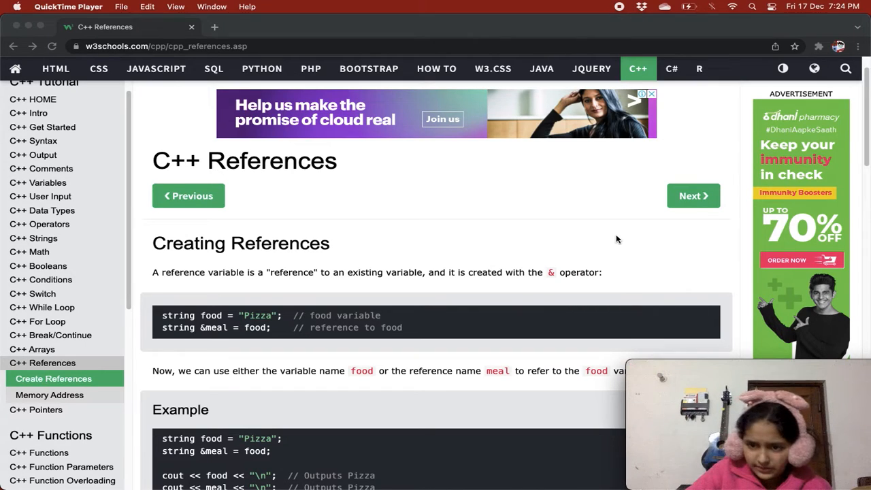
pyautogui.moveTo(553, 194)
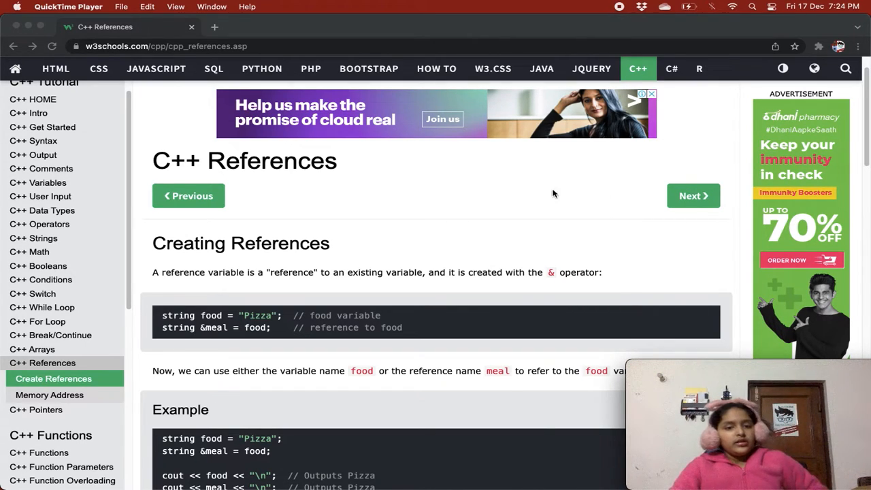
pyautogui.scroll(-3)
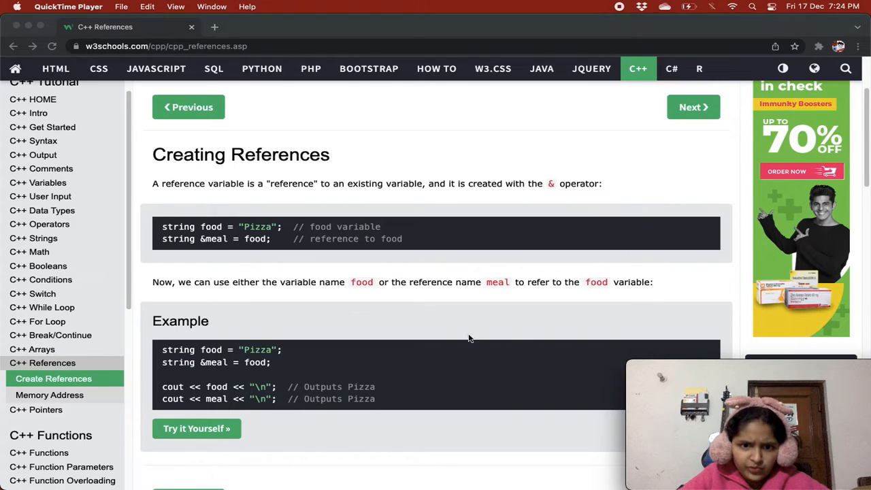
pyautogui.moveTo(446, 330)
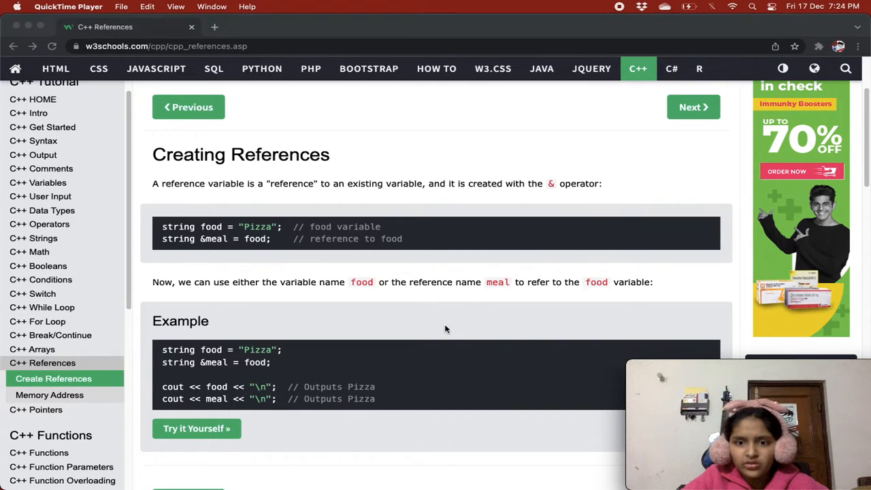
pyautogui.moveTo(430, 310)
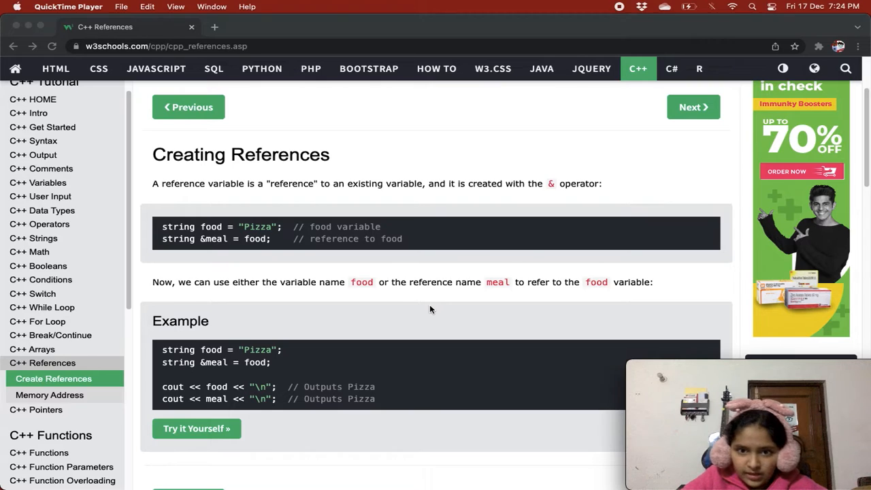
pyautogui.moveTo(424, 305)
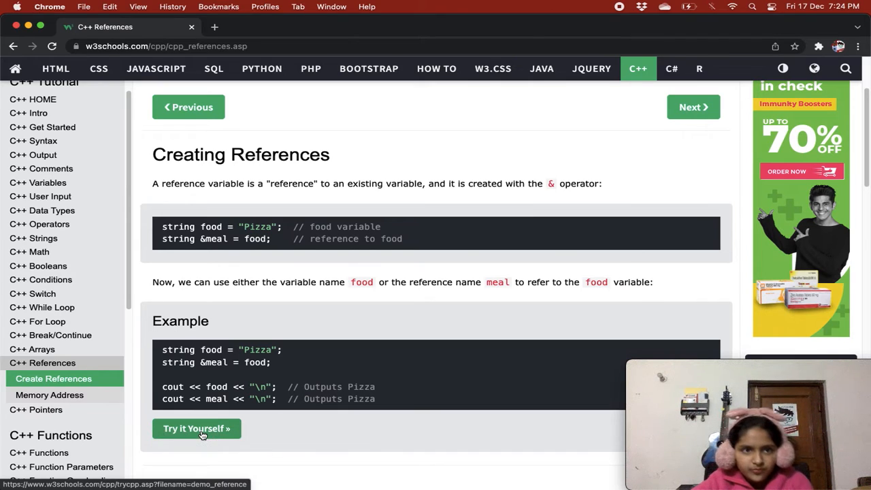
# Run the reference example in the TryIt editor, printing Pizza twice, and highlight a variable name
pyautogui.click(196, 427)
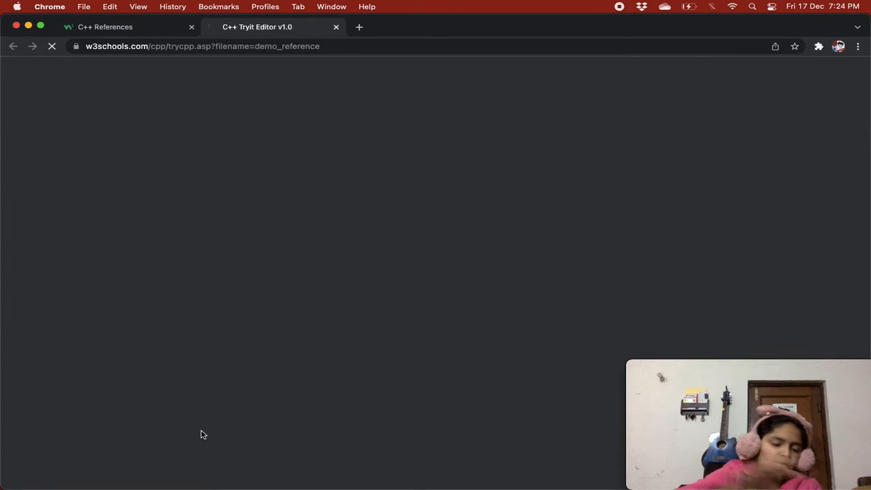
pyautogui.moveTo(30, 169)
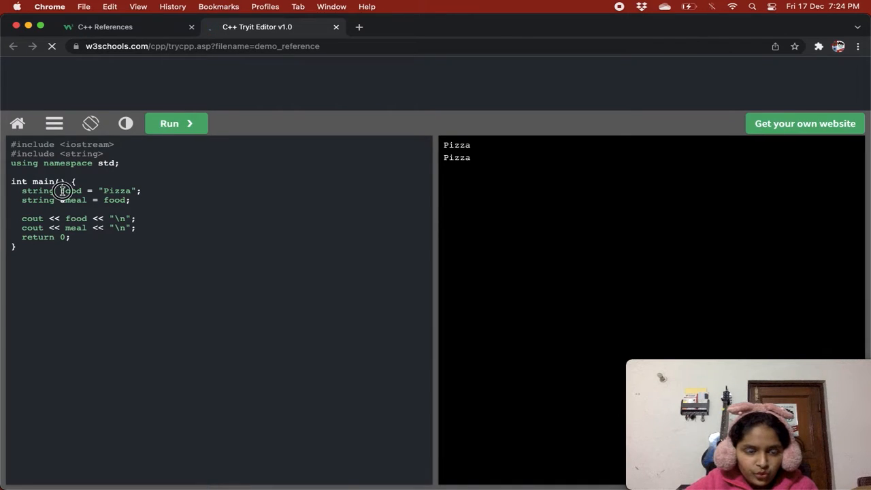
pyautogui.doubleClick(68, 200)
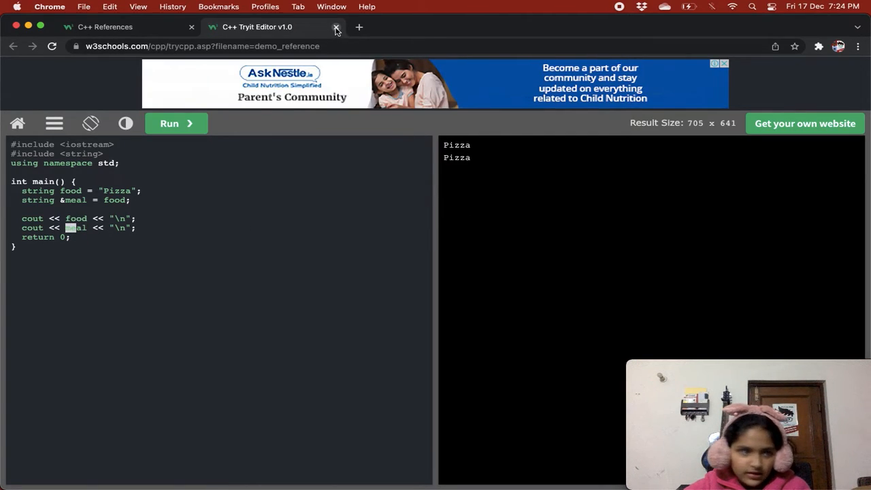
pyautogui.click(336, 27)
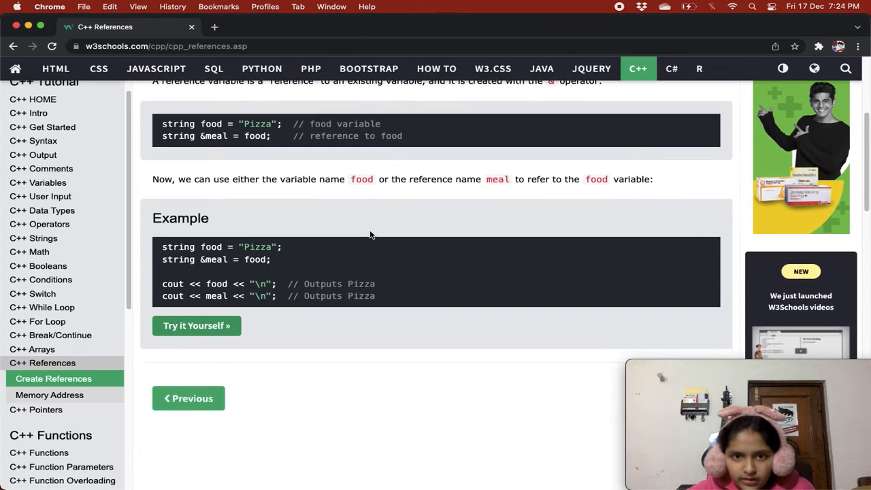
pyautogui.scroll(-3)
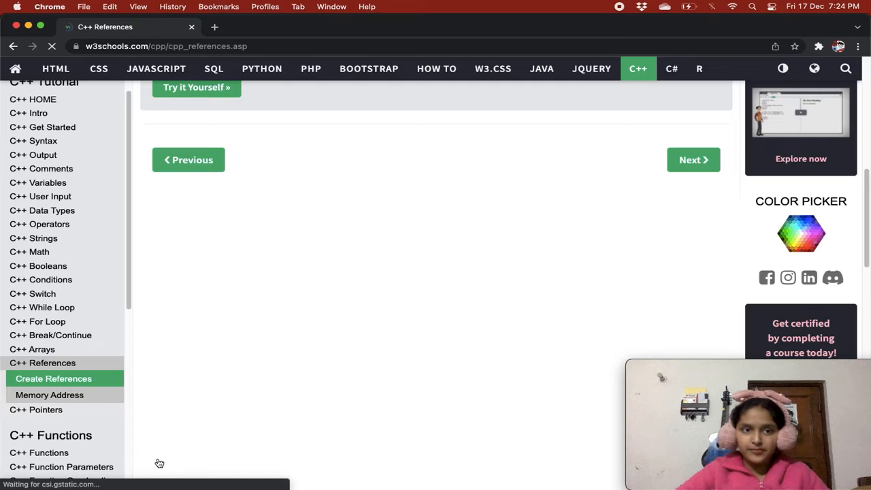
pyautogui.moveTo(204, 452)
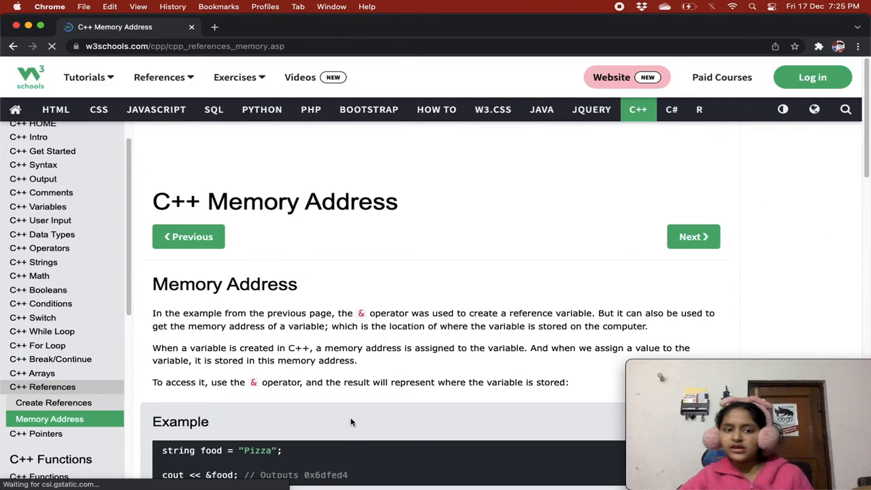
pyautogui.scroll(-3)
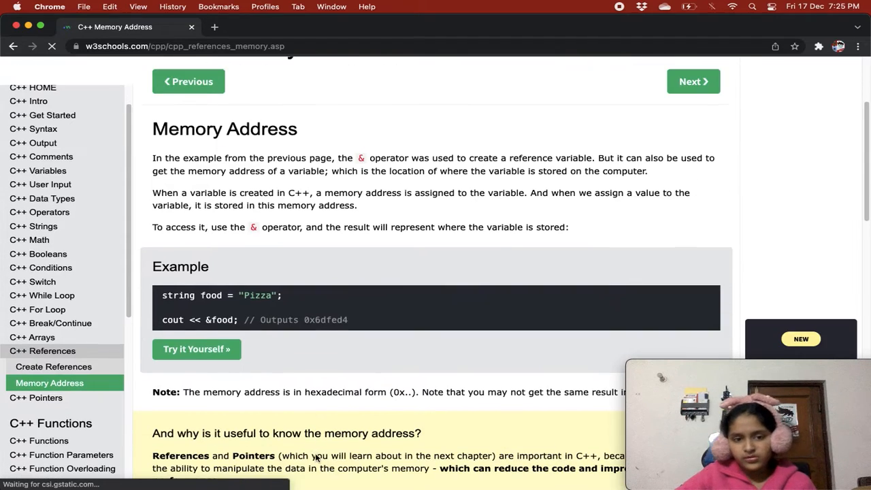
pyautogui.scroll(-3)
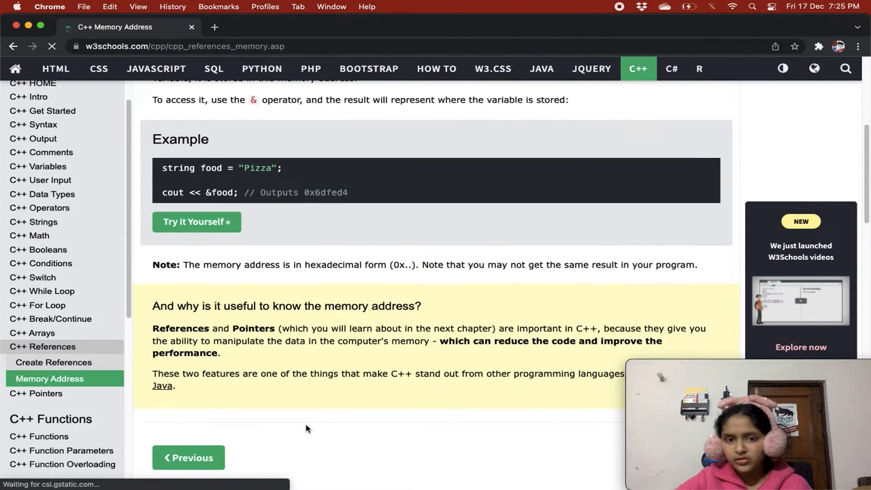
pyautogui.scroll(3)
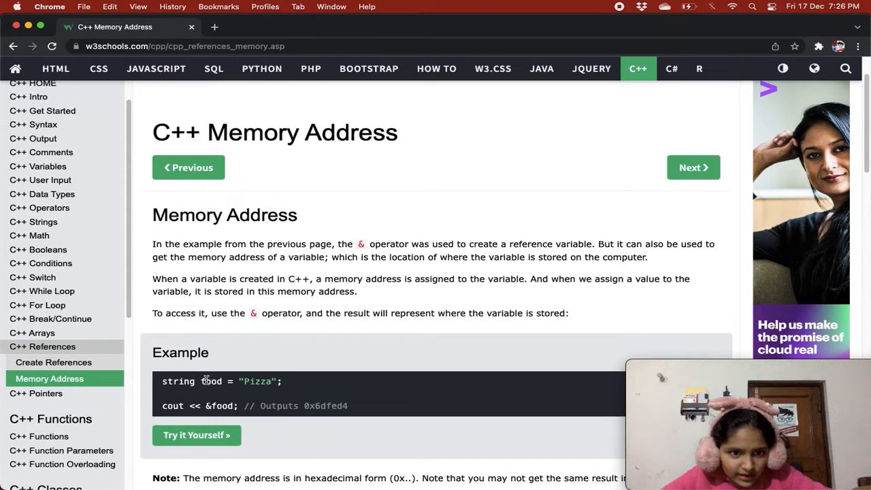
# Highlight food and Pizza in the &food example, then run it in TryIt to print 0x6dfed4
pyautogui.doubleClick(210, 381)
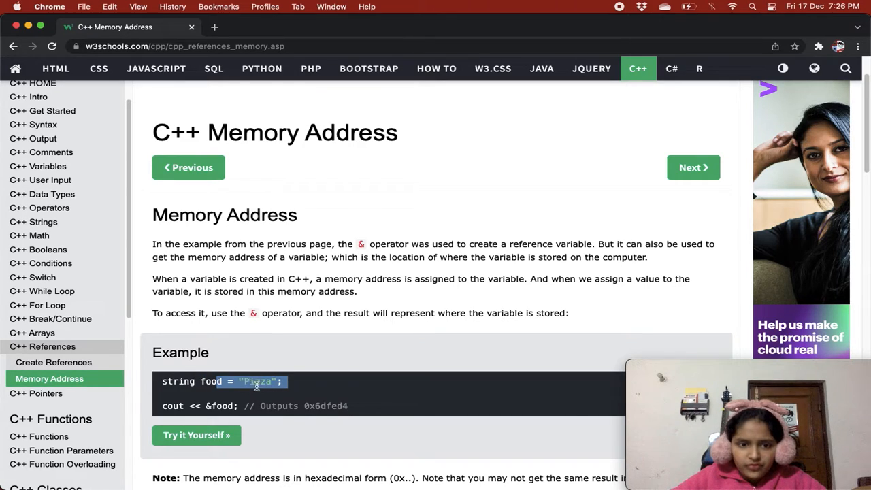
pyautogui.doubleClick(258, 382)
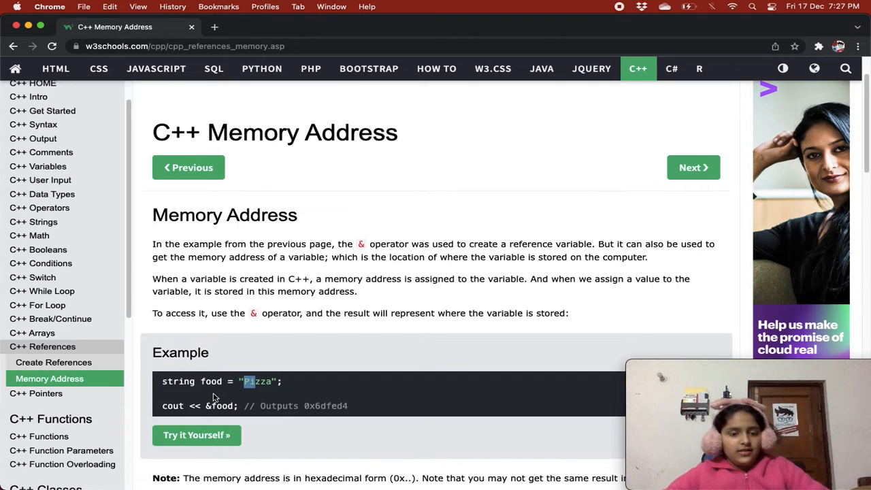
pyautogui.moveTo(312, 455)
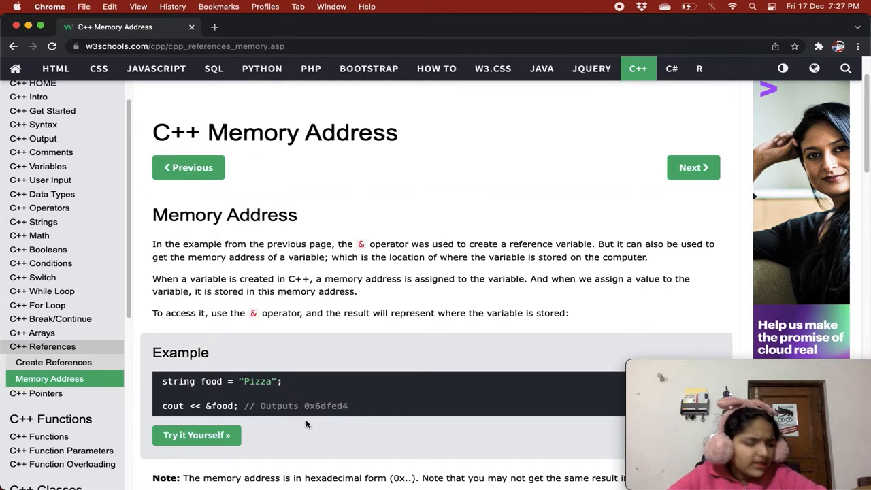
pyautogui.moveTo(305, 430)
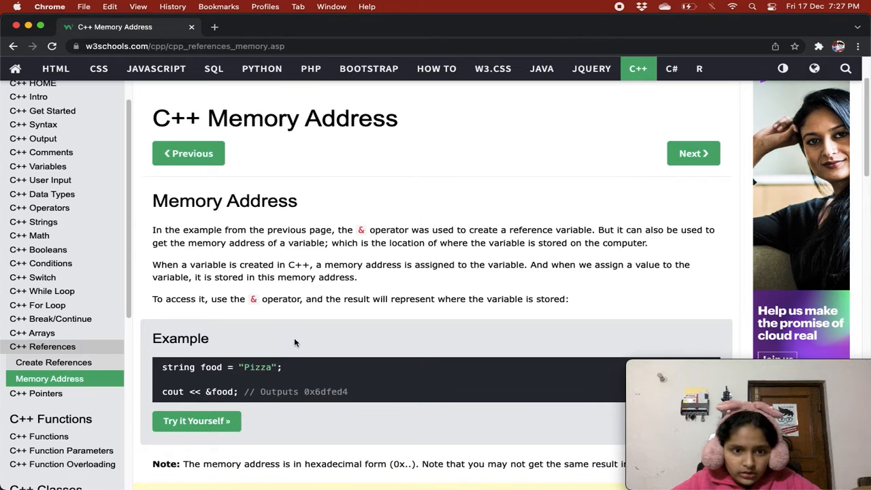
pyautogui.scroll(-3)
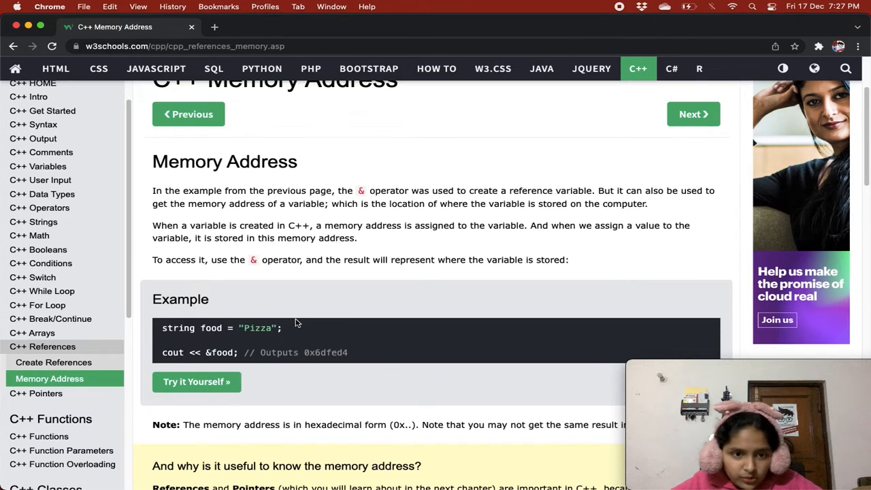
pyautogui.moveTo(229, 354)
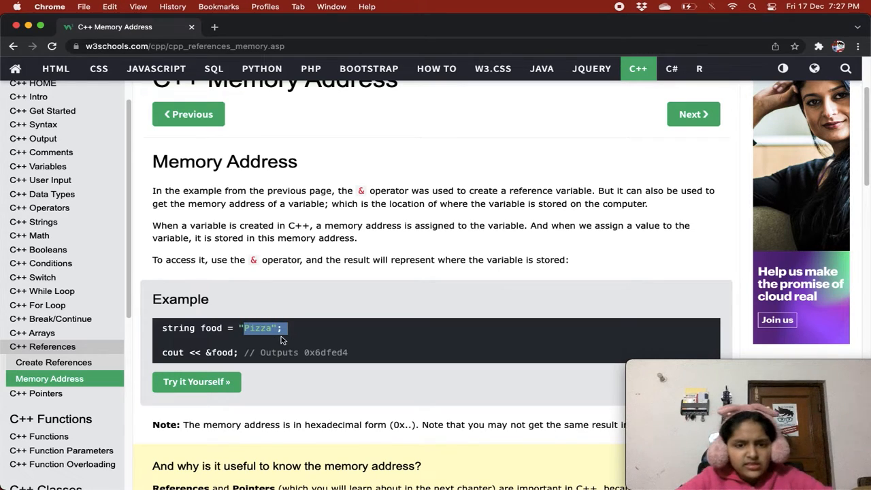
pyautogui.click(284, 328)
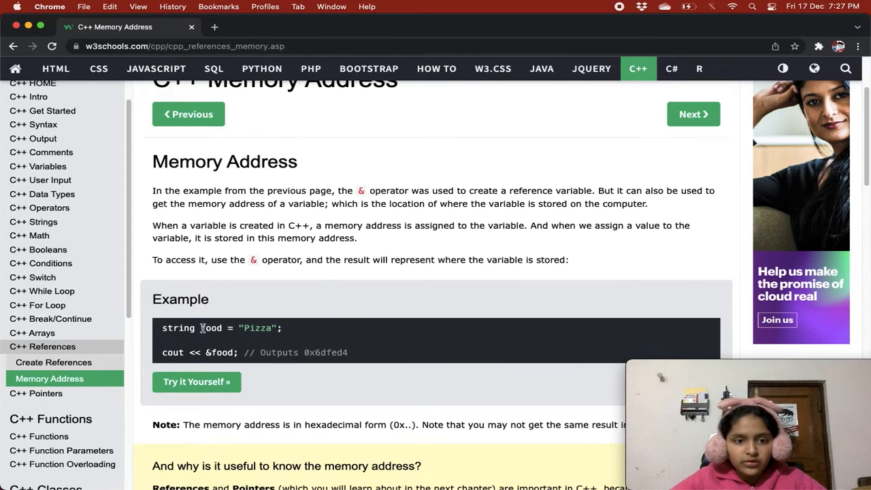
pyautogui.doubleClick(210, 328)
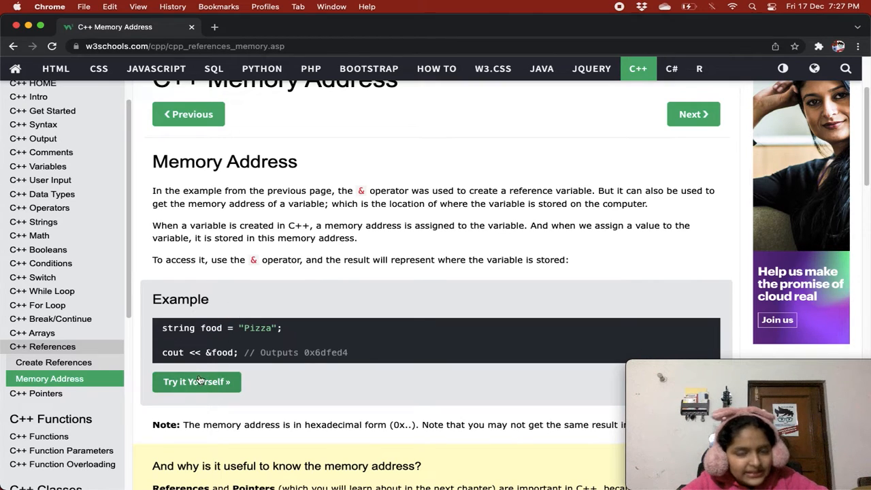
pyautogui.click(196, 381)
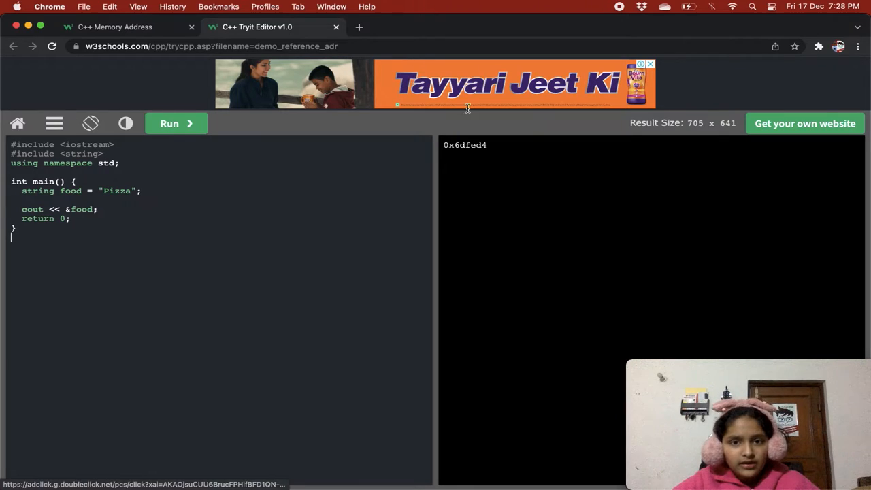
# Switch back to the Memory Address lesson tab with the hexadecimal-address note in view
pyautogui.doubleClick(465, 144)
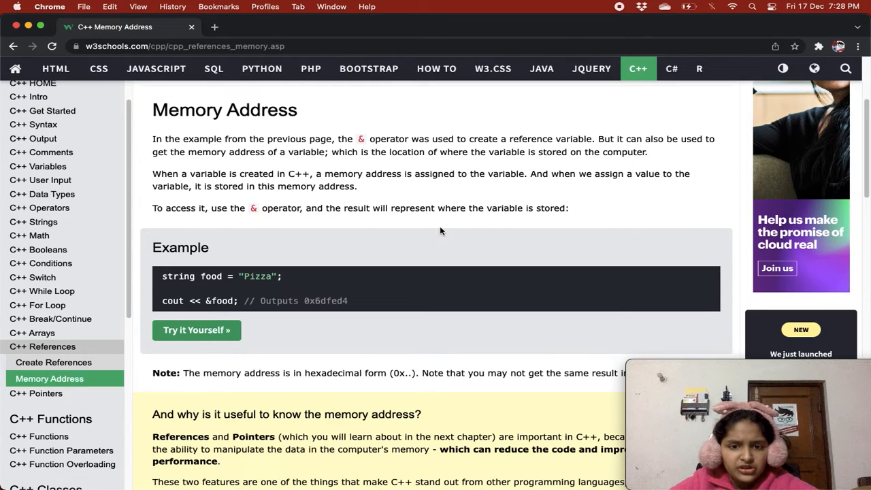
# Reopen the &food example in the TryIt editor, again showing 0x6dfed4
pyautogui.scroll(-3)
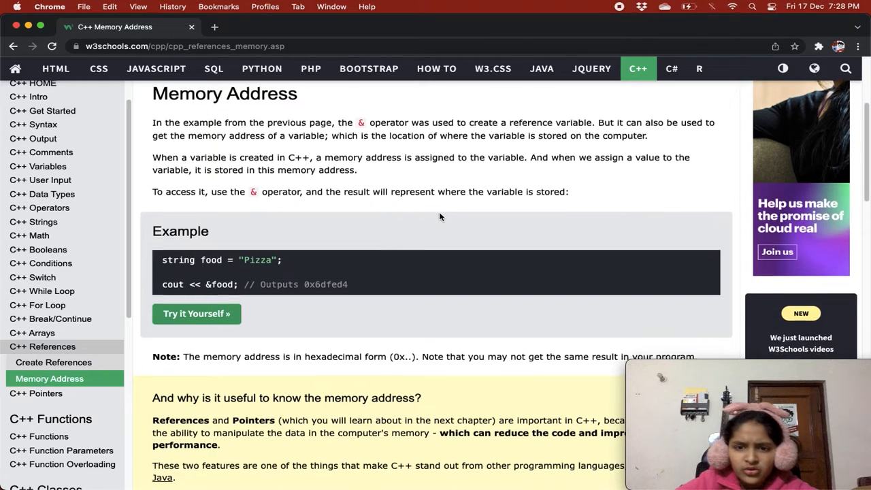
pyautogui.scroll(-3)
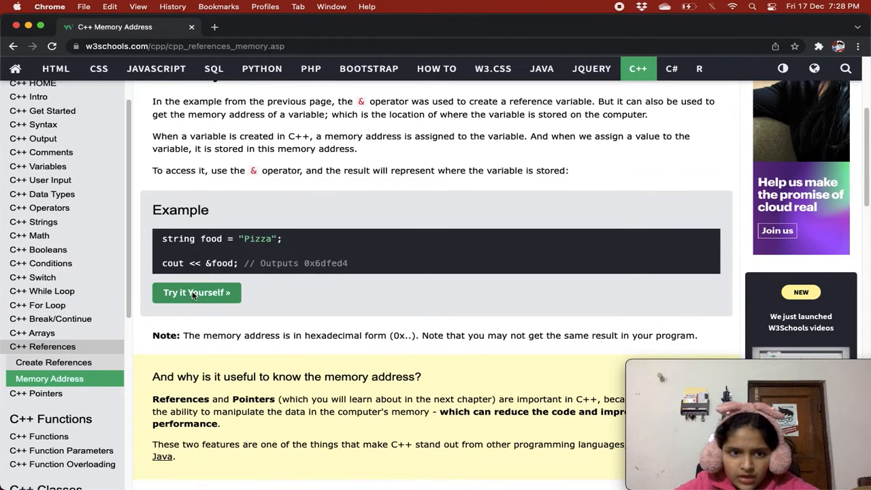
pyautogui.click(196, 292)
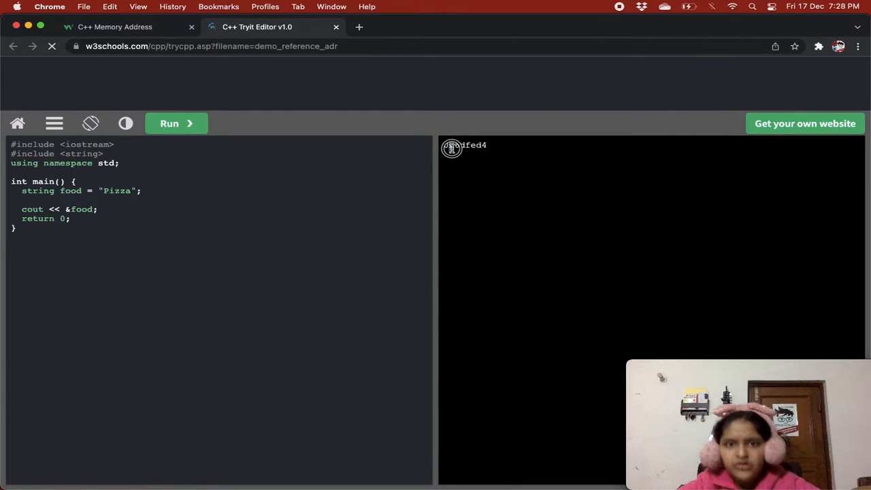
# Rerun the &food example and highlight its new printed address 0x7ffe48fc9720
pyautogui.click(169, 122)
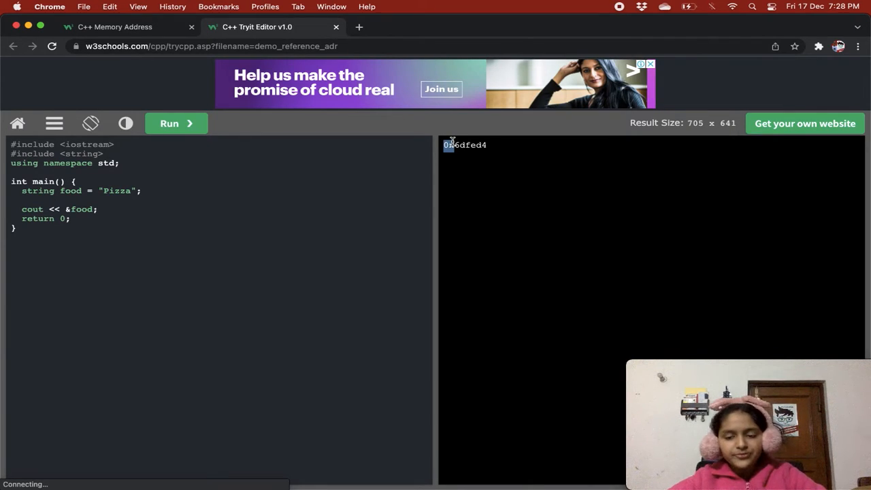
pyautogui.moveTo(395, 100)
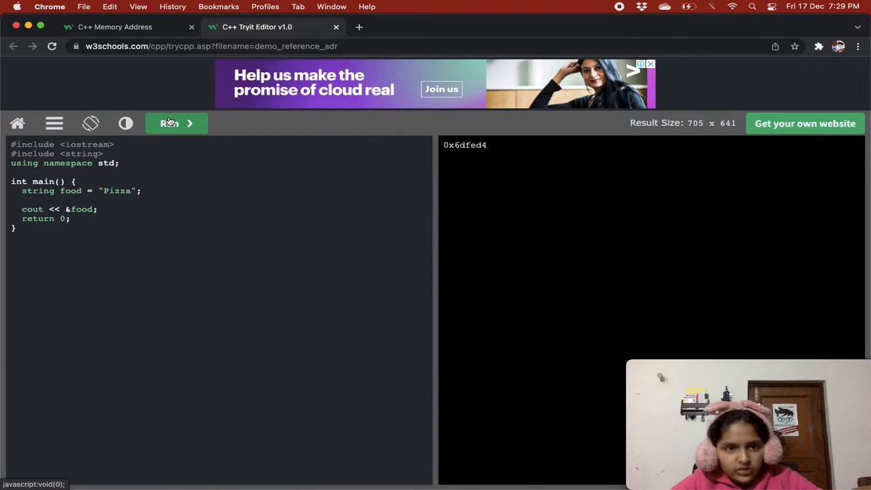
pyautogui.click(169, 122)
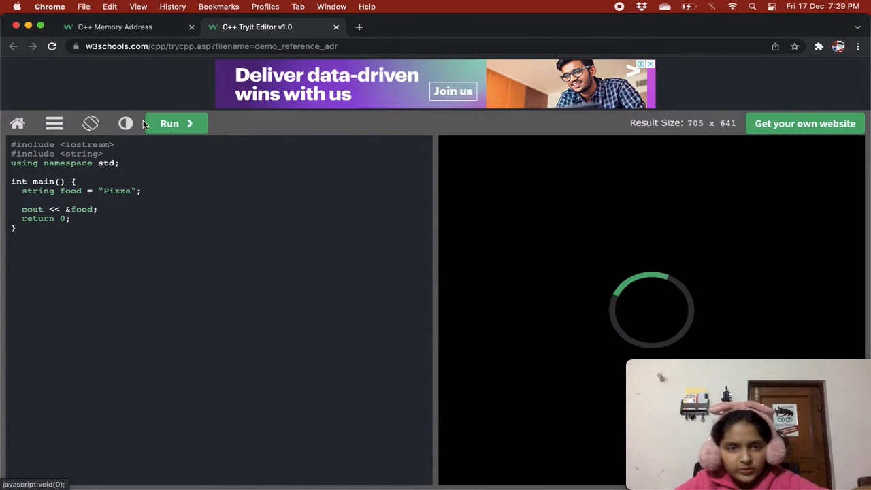
pyautogui.click(169, 122)
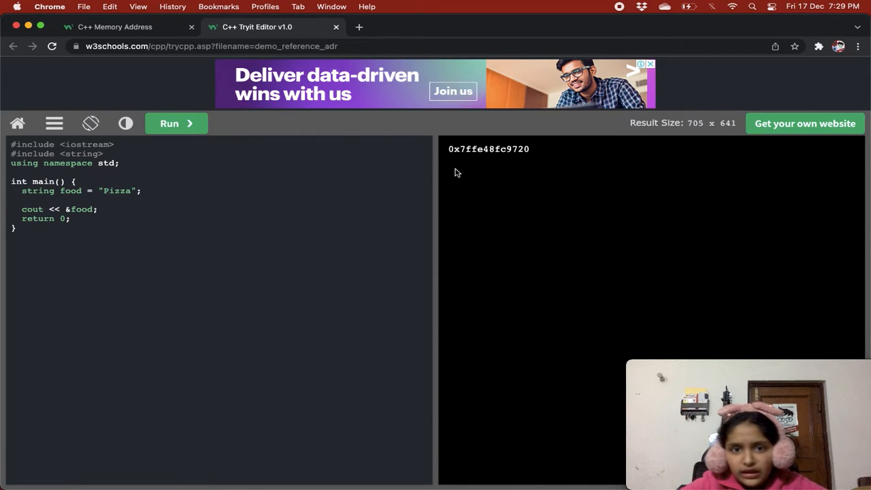
pyautogui.moveTo(456, 149)
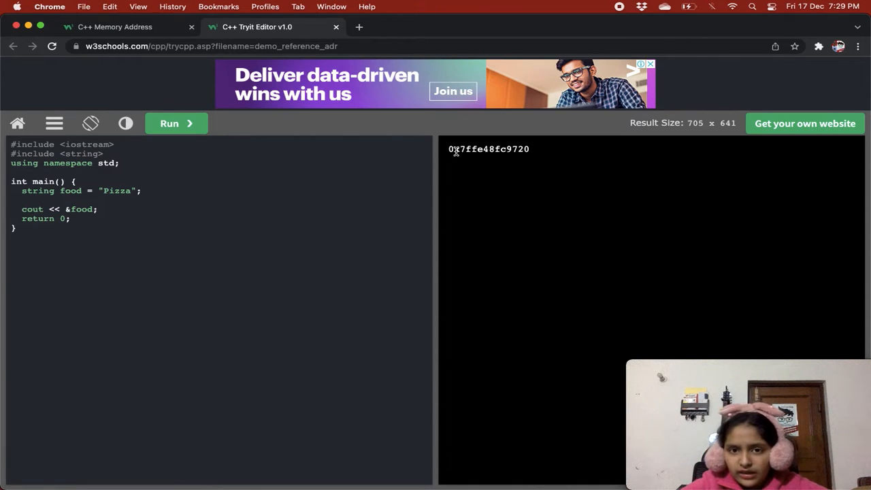
pyautogui.moveTo(449, 149); pyautogui.dragTo(531, 149)
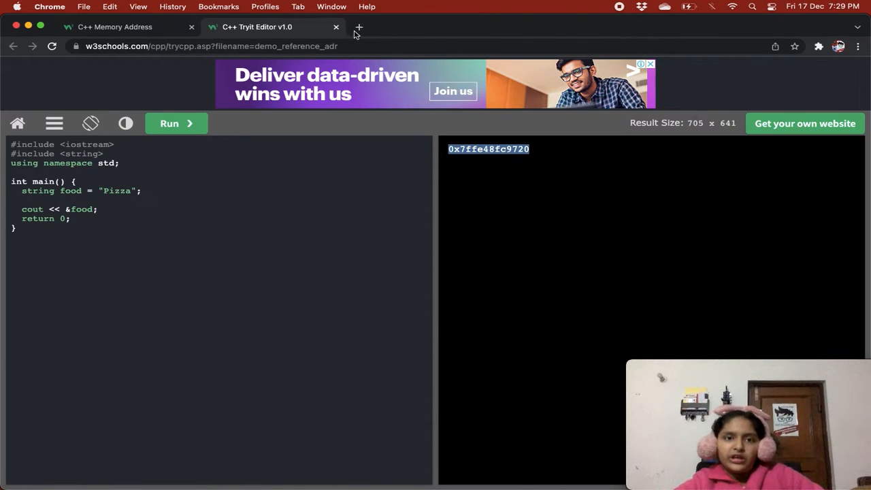
pyautogui.moveTo(442, 135)
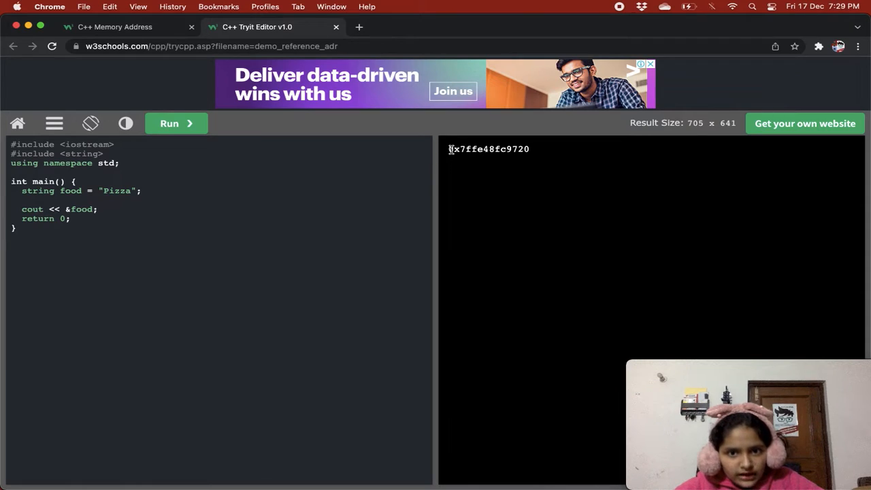
pyautogui.doubleClick(454, 149)
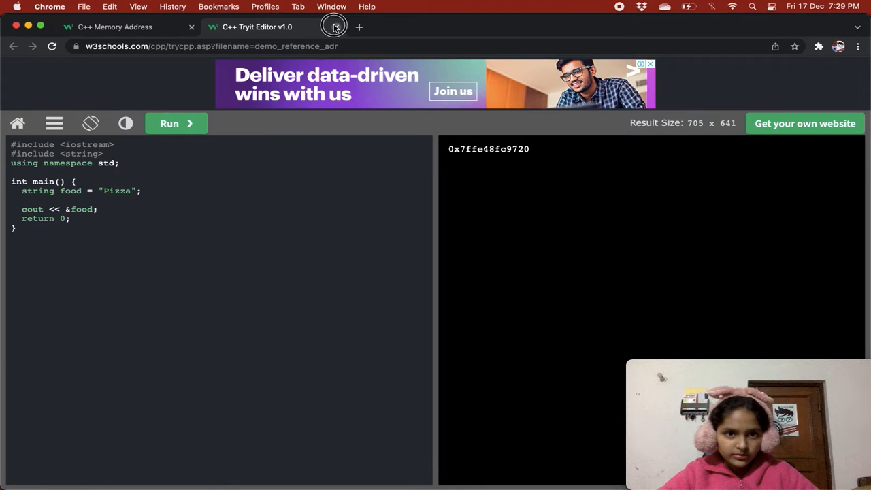
# Return to the lesson and highlight the sentence on why memory addresses make C++ stand out
pyautogui.click(335, 28)
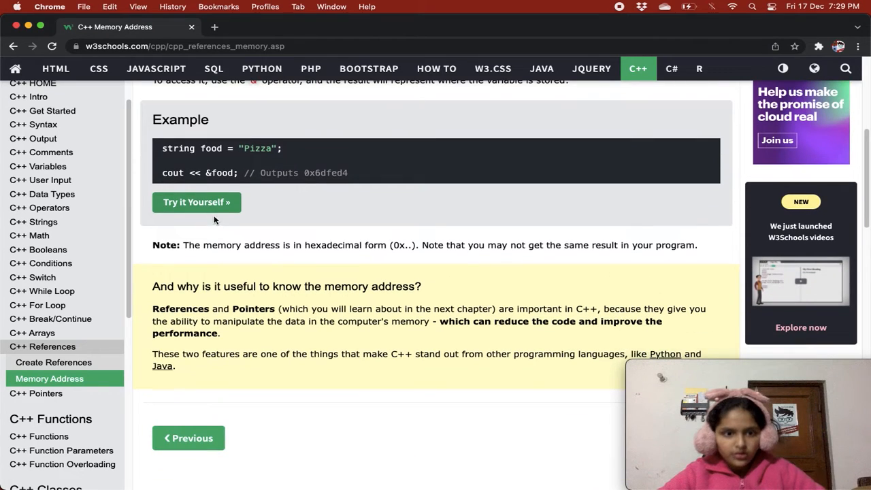
pyautogui.moveTo(240, 180)
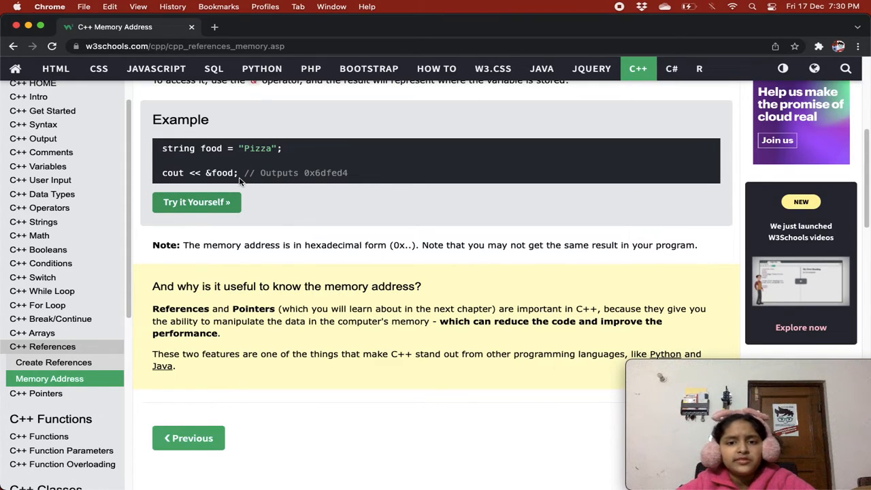
pyautogui.scroll(-3)
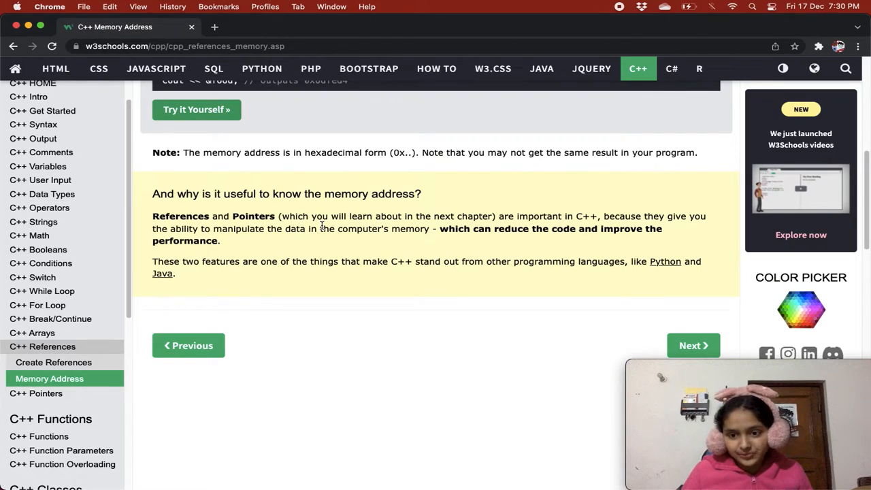
pyautogui.moveTo(436, 284)
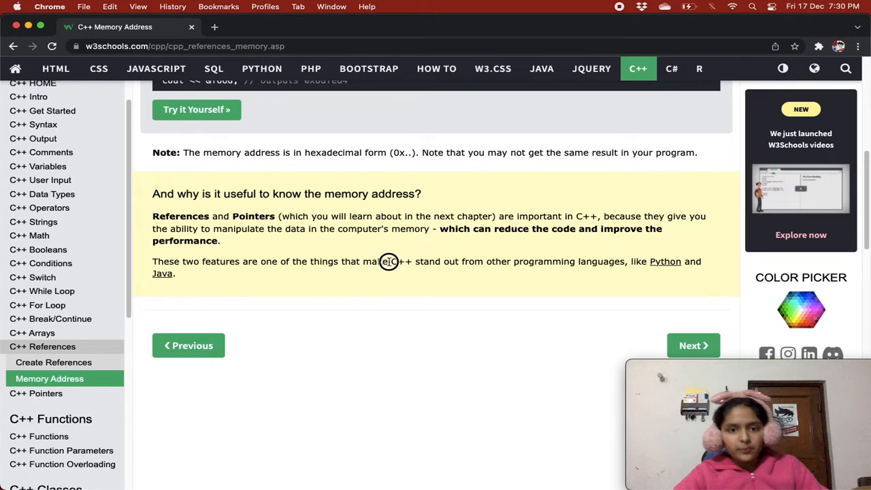
pyautogui.moveTo(152, 261); pyautogui.dragTo(429, 261)
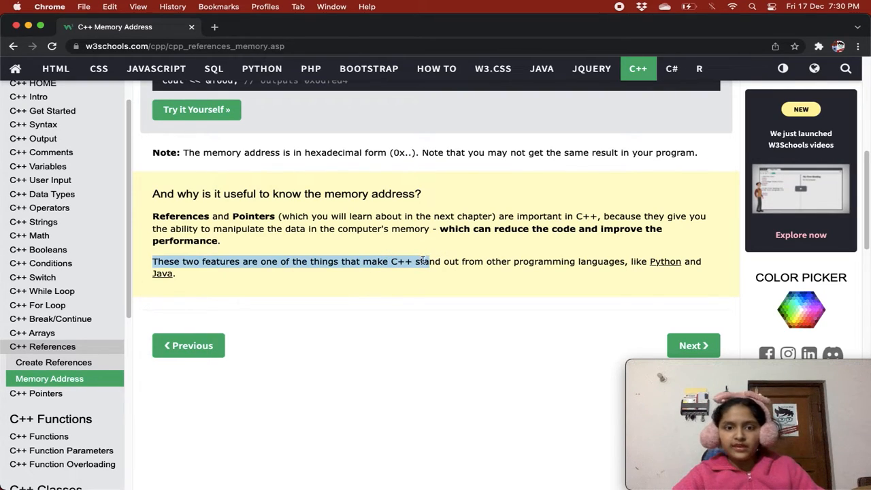